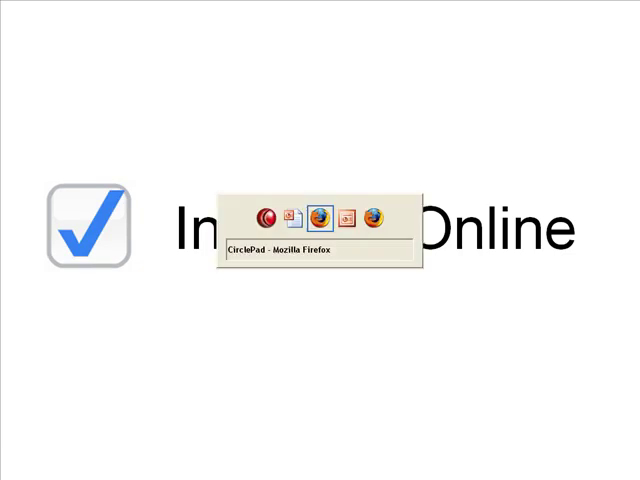
{"action": "left_click", "coordinate": [322, 214]}
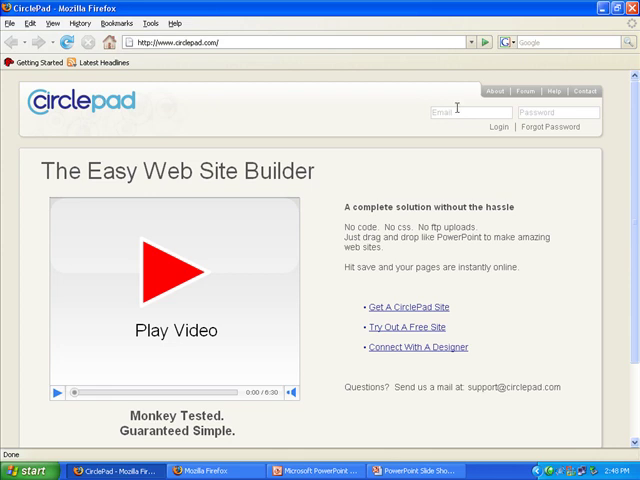
{"action": "type", "text": "b@b.com"}
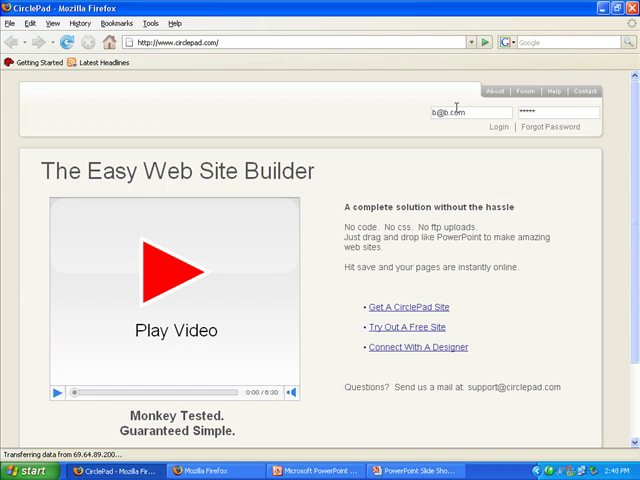
{"action": "left_click", "coordinate": [496, 126]}
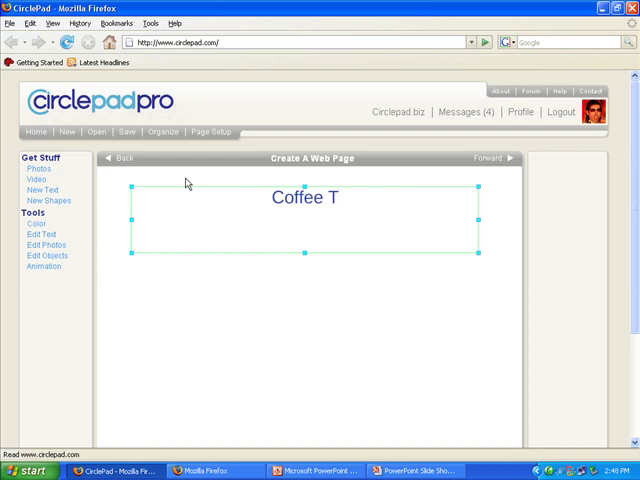
Write the heading 'Coffee Travel: Your Guide To The World Of Coffee' in the text box.
{"action": "type", "text": "ravel"}
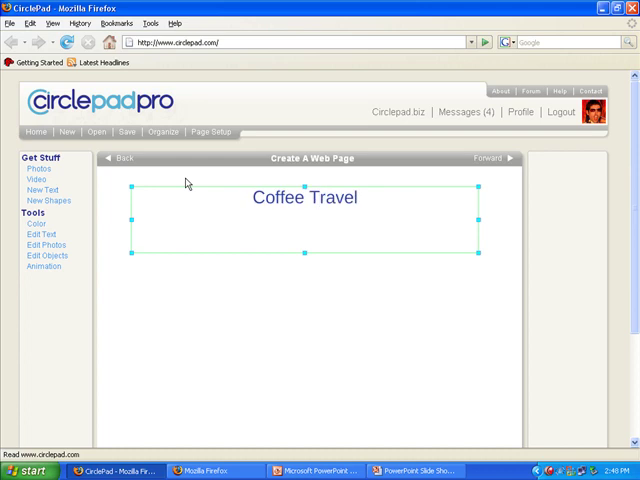
{"action": "type", "text": "Your F"}
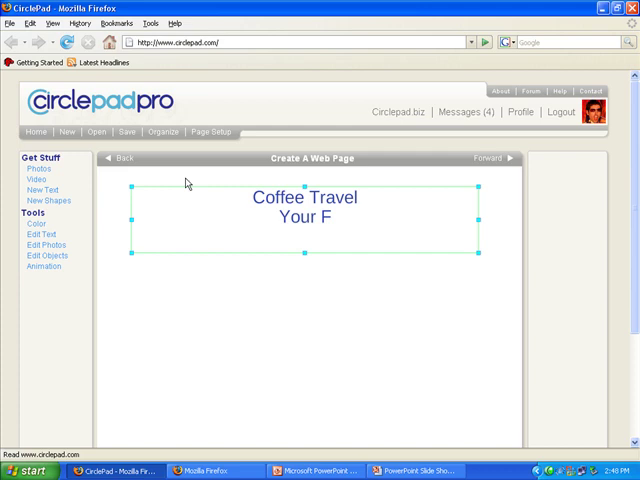
{"action": "type", "text": "Guide To The"}
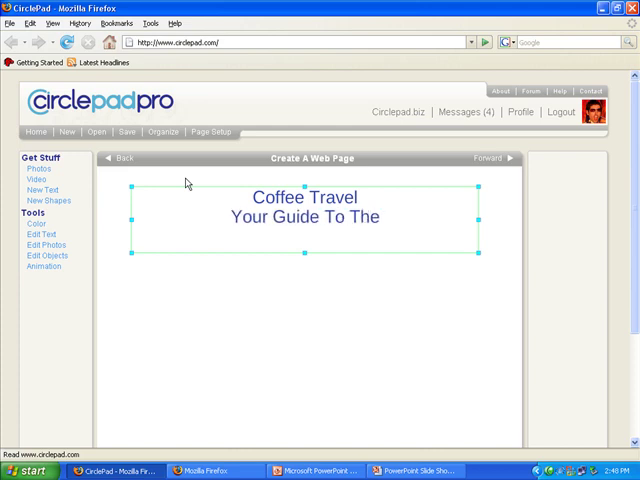
{"action": "type", "text": "World Of Coffee"}
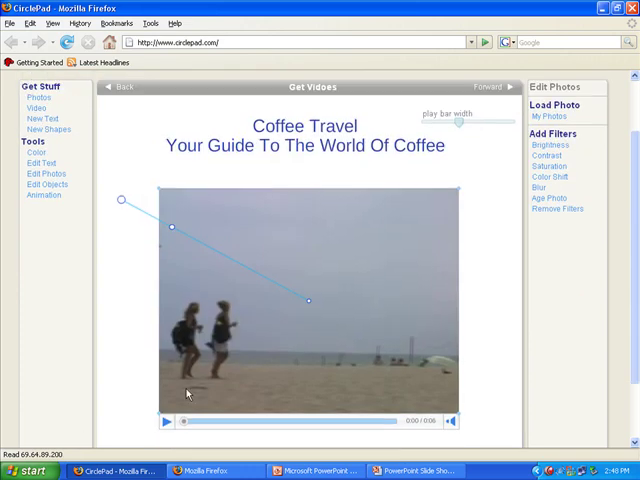
Shrink the beach video to a small clip beneath the Coffee Travel heading.
{"action": "left_click", "coordinate": [166, 420]}
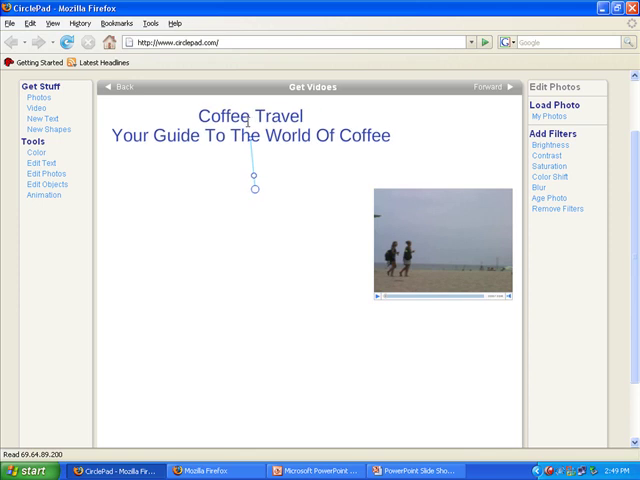
Select the Coffee Travel title text and apply a new font to it.
{"action": "left_click_drag", "start_coordinate": [252, 190], "coordinate": [492, 116]}
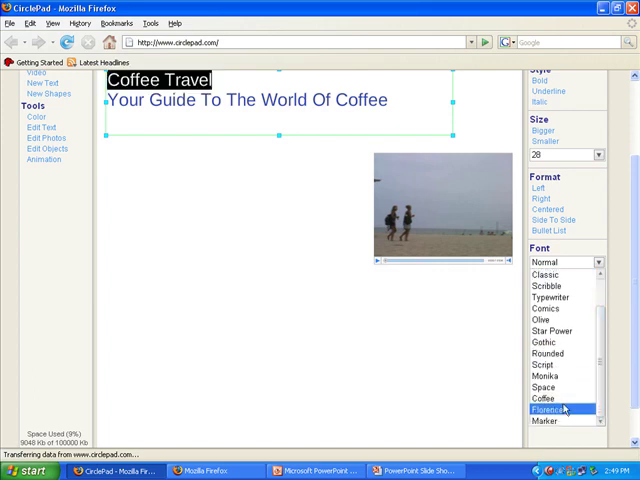
{"action": "left_click", "coordinate": [548, 400]}
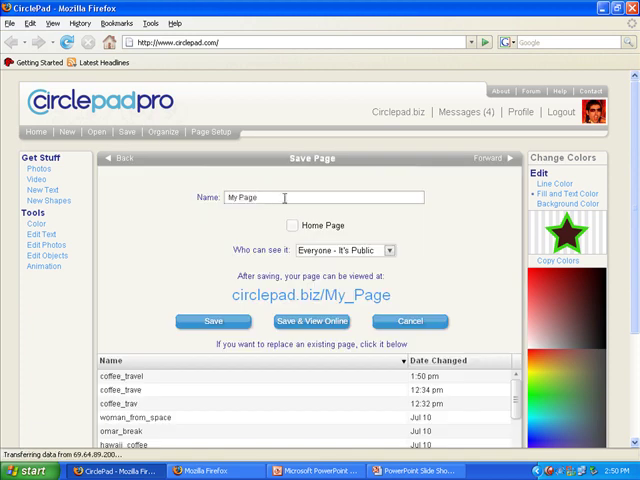
Save the page as coffee_travel, view it published online, then return to editing.
{"action": "type", "text": "coffee"}
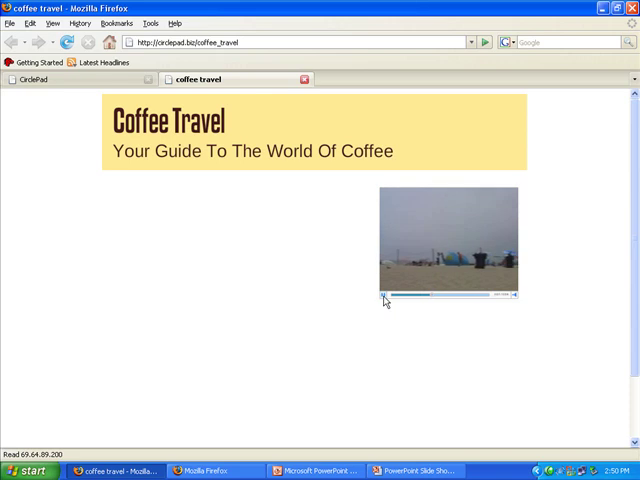
{"action": "key", "text": "alt+tab"}
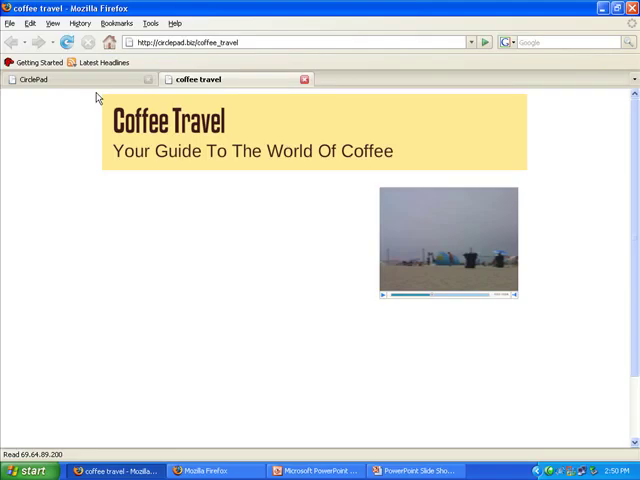
{"action": "left_click", "coordinate": [36, 80]}
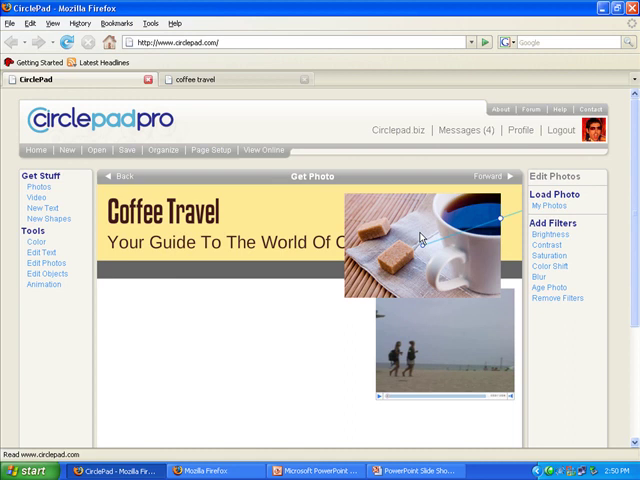
Place the coffee cup photo inside the yellow heading banner.
{"action": "left_click_drag", "start_coordinate": [424, 240], "coordinate": [422, 256]}
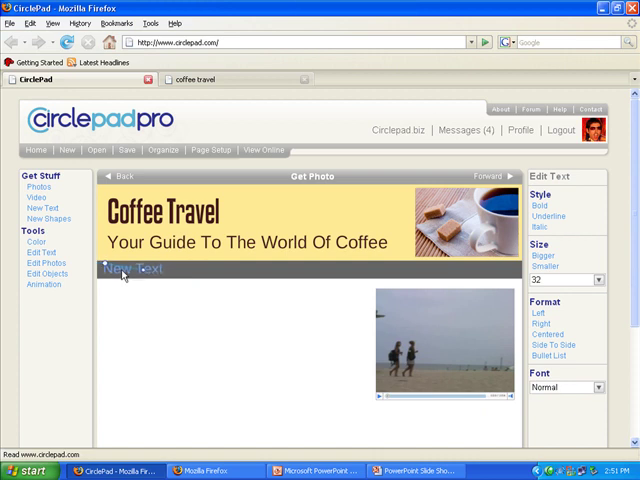
Write 'Home Beans Locations' in the dark strip, colour it white and begin adding a web link.
{"action": "left_click", "coordinate": [132, 268]}
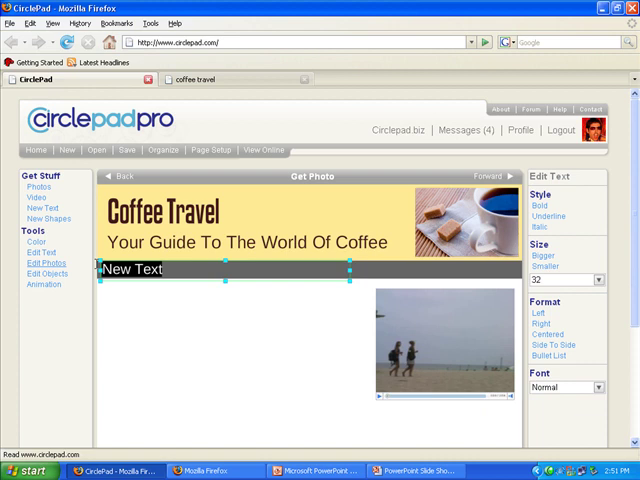
{"action": "type", "text": "Home     Beans"}
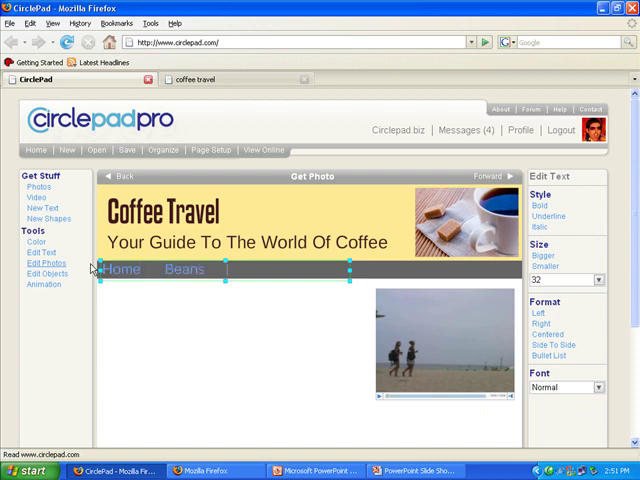
{"action": "type", "text": "Locations"}
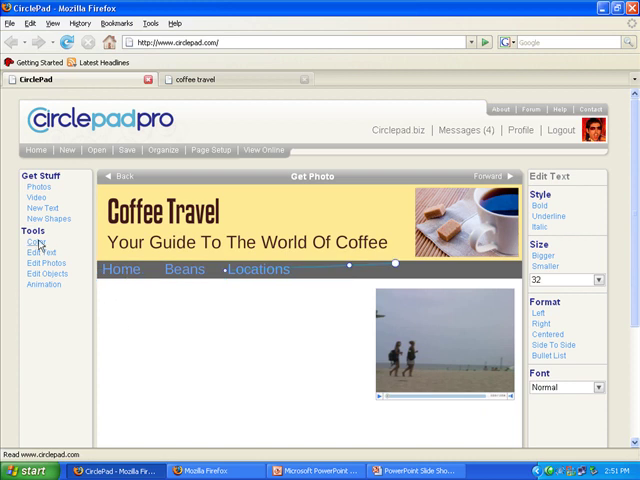
{"action": "left_click", "coordinate": [38, 244]}
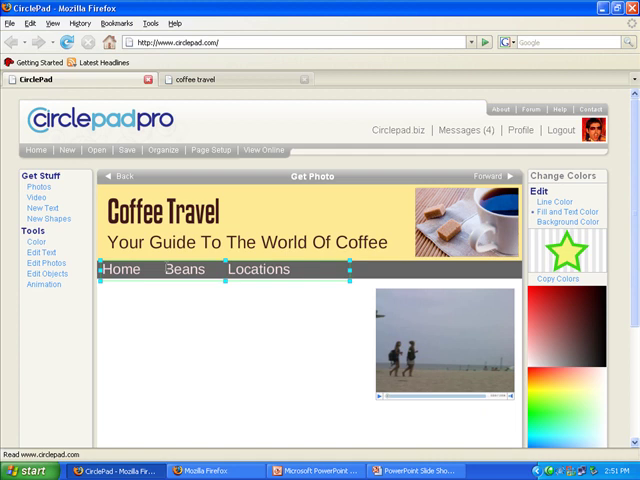
{"action": "double_click", "coordinate": [184, 268]}
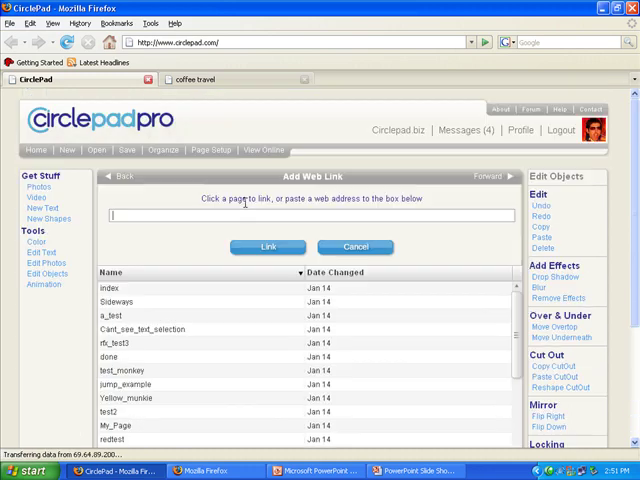
{"action": "type", "text": "http://www.google.com"}
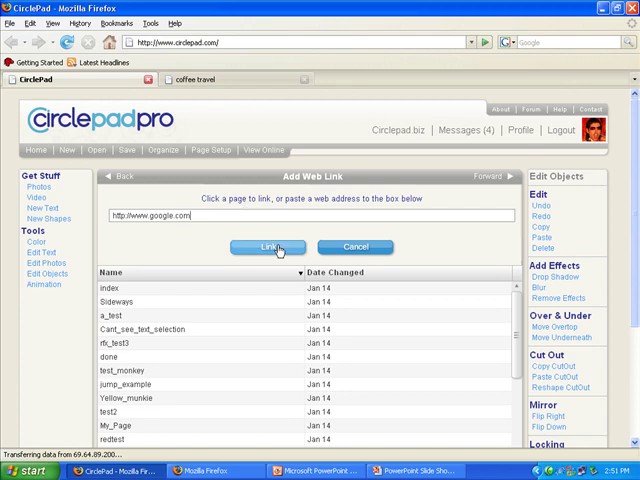
{"action": "left_click", "coordinate": [264, 246]}
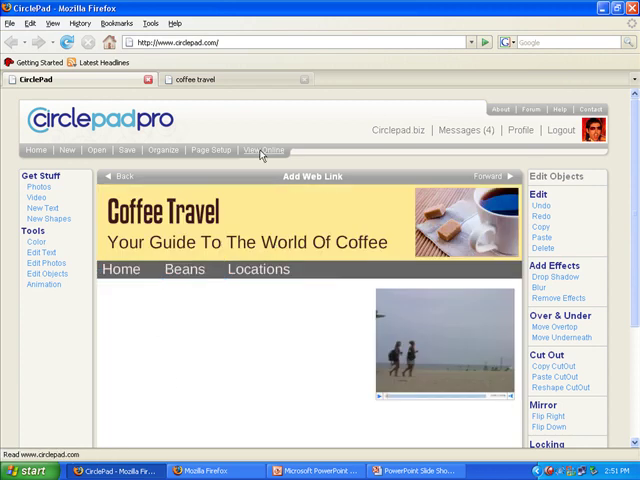
{"action": "left_click", "coordinate": [264, 152]}
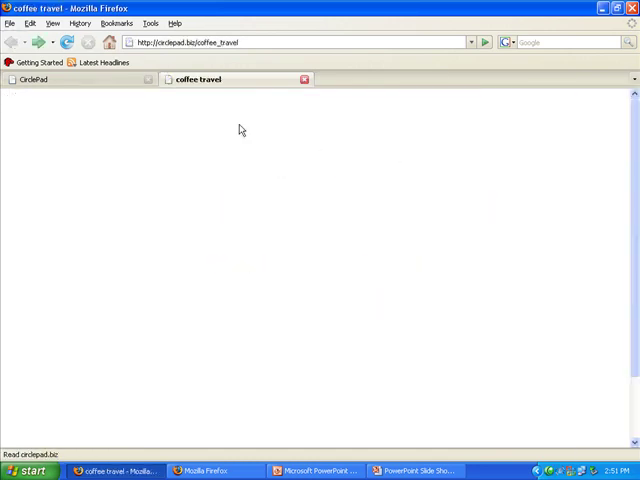
{"action": "left_click", "coordinate": [40, 80]}
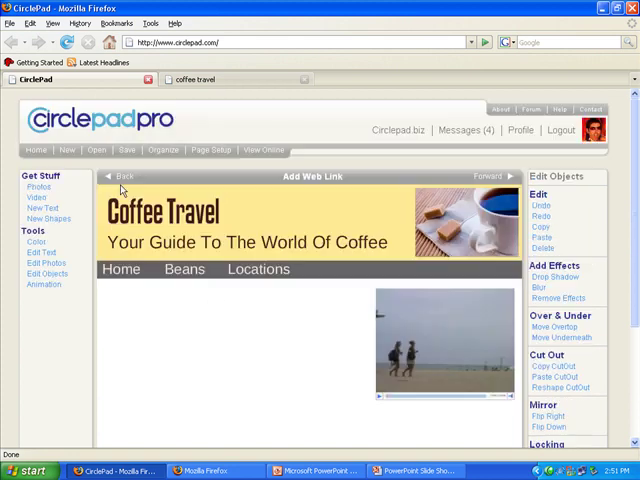
{"action": "left_click", "coordinate": [212, 148]}
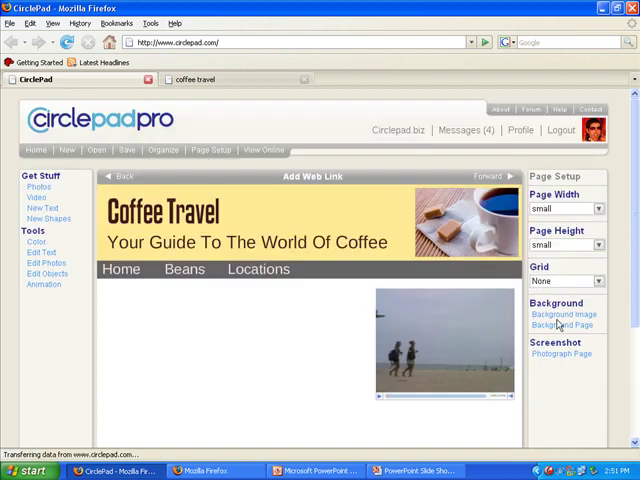
Apply the orange patterned background and write the caption 'Hawaii - a great coffee trip.'.
{"action": "left_click", "coordinate": [564, 314]}
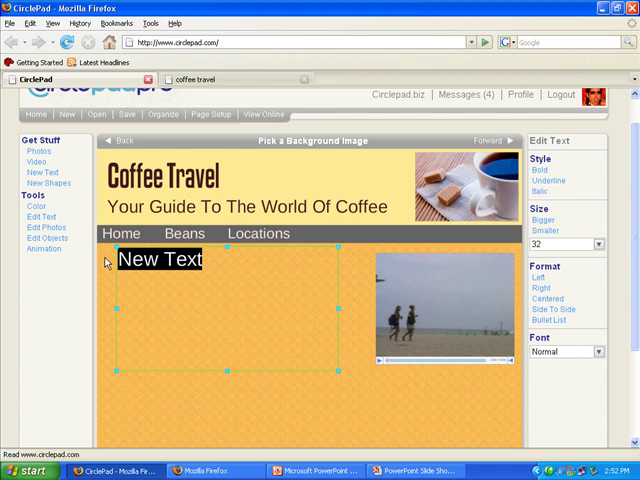
{"action": "type", "text": "Hawv"}
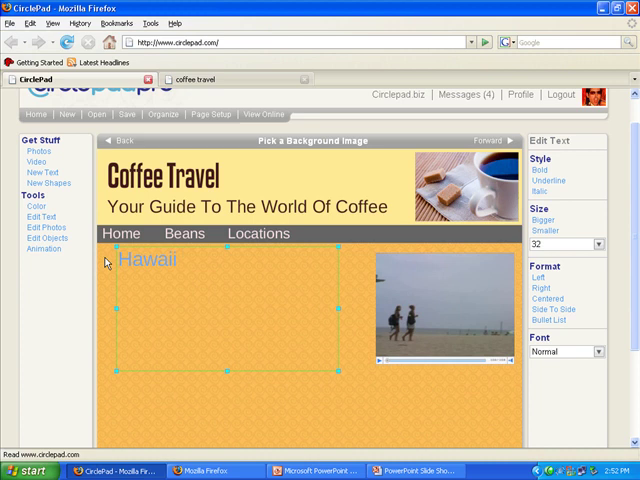
{"action": "type", "text": "- a great"}
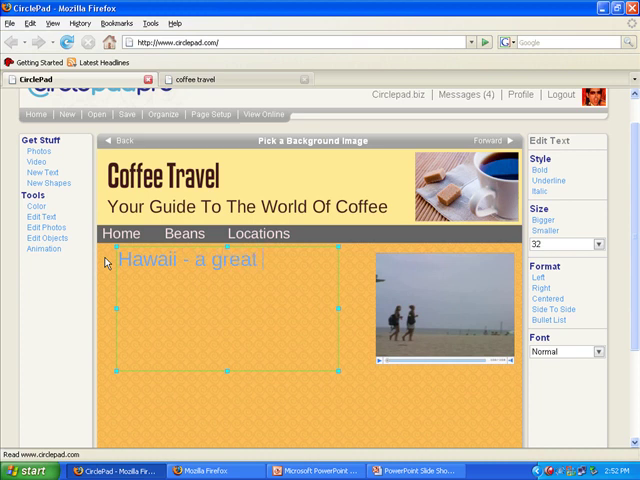
{"action": "type", "text": "coff"}
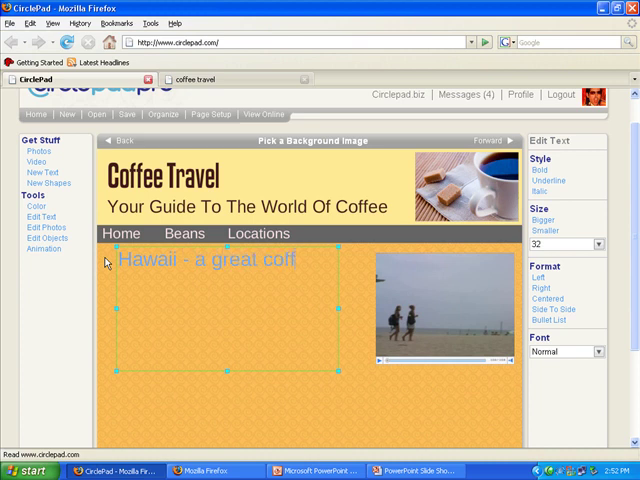
{"action": "type", "text": "e trip."}
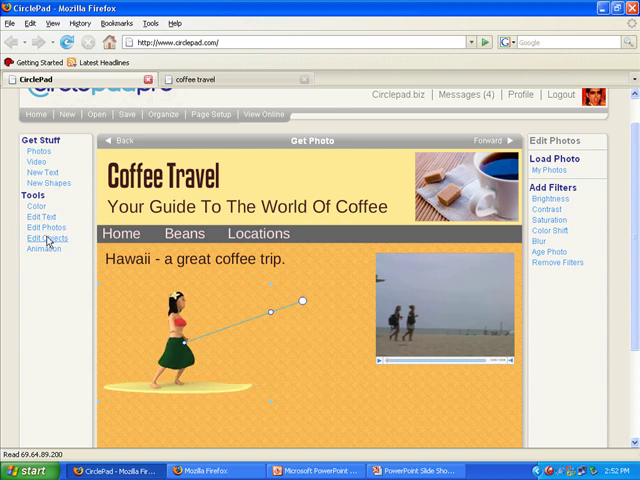
Give the hula dancer surfer graphic a movement animation along a drawn path.
{"action": "left_click", "coordinate": [44, 238]}
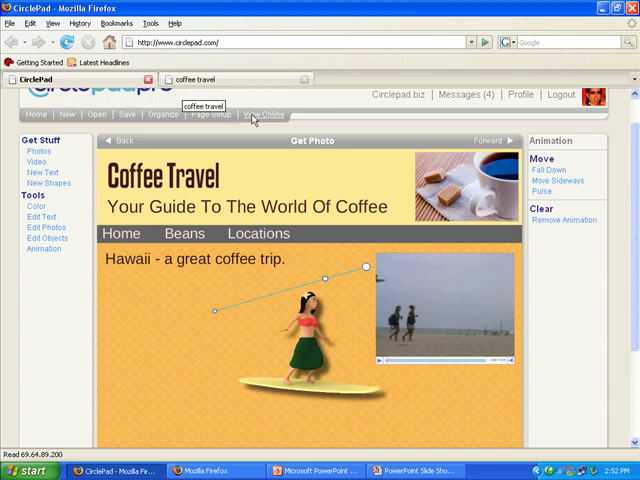
Publish the Coffee Travel page via View Online, replacing the old online version.
{"action": "left_click", "coordinate": [272, 114]}
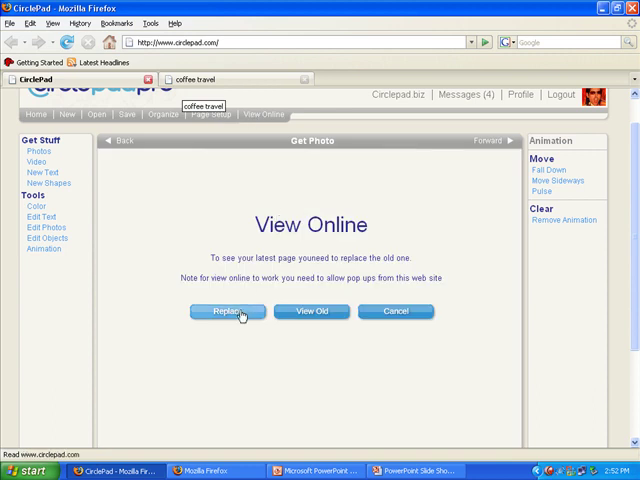
{"action": "left_click", "coordinate": [228, 312]}
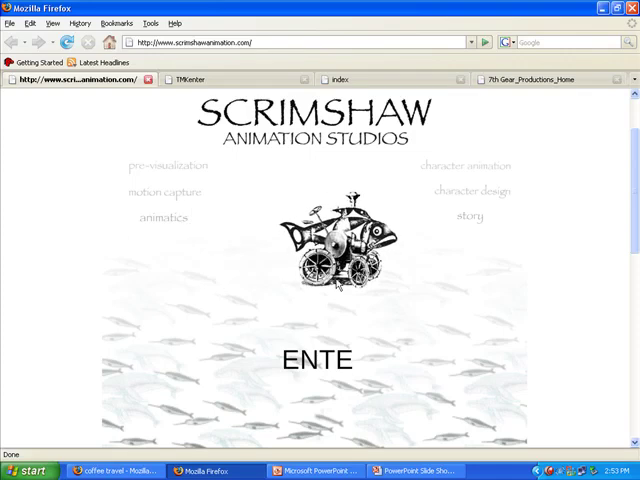
Enter the Scrimshaw Animation Studios site and scroll down through its page.
{"action": "left_click", "coordinate": [330, 360]}
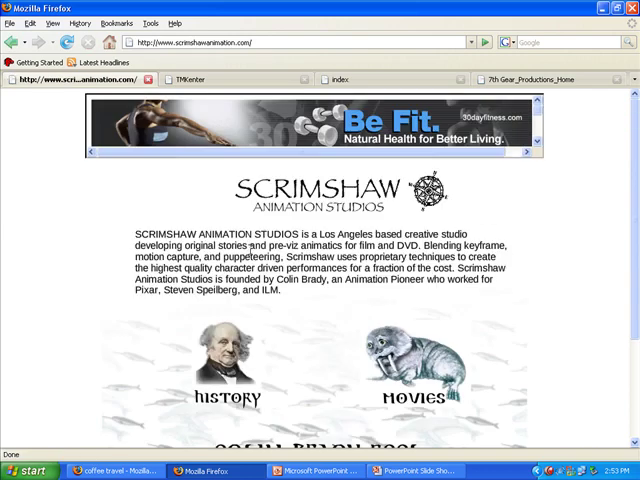
{"action": "scroll", "scroll_direction": "down", "scroll_amount": 3}
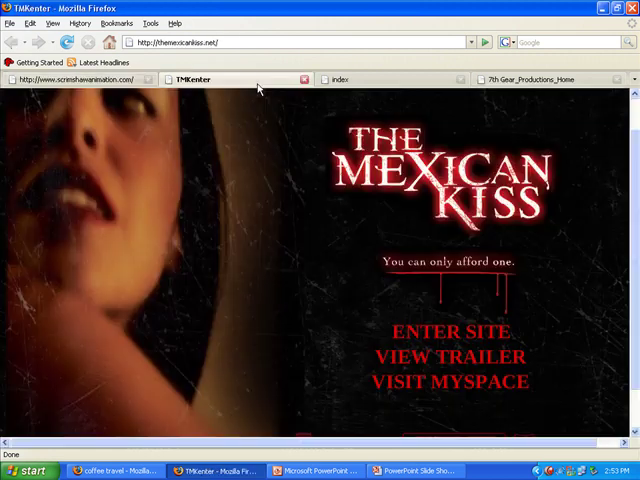
{"action": "scroll", "scroll_direction": "down", "scroll_amount": 3}
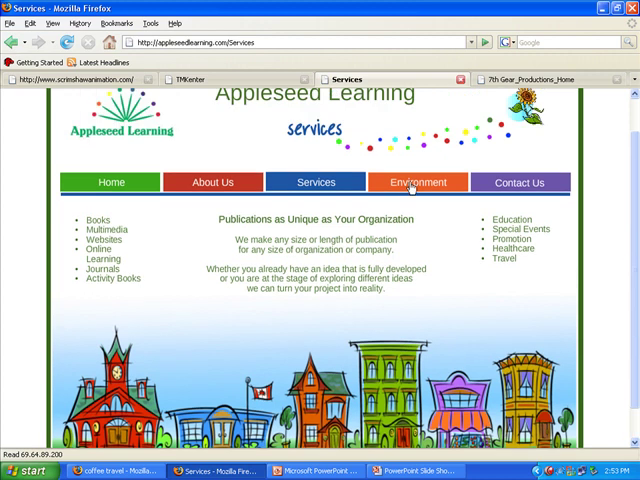
View the 7th Gear Productions Screen Shots gallery, enlarge one racing screenshot, then return Home.
{"action": "left_click", "coordinate": [416, 182]}
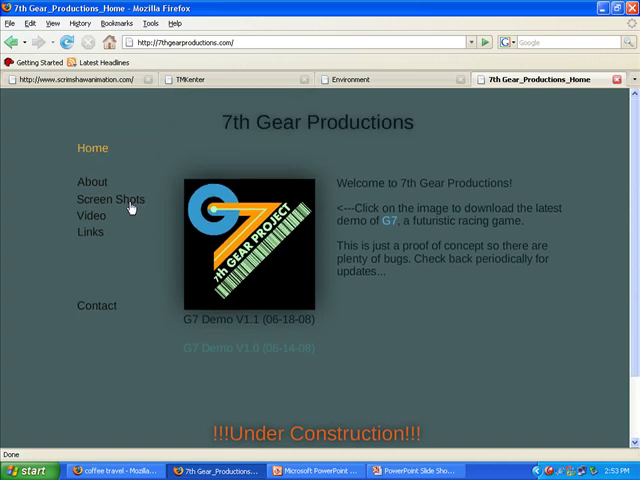
{"action": "left_click", "coordinate": [112, 200]}
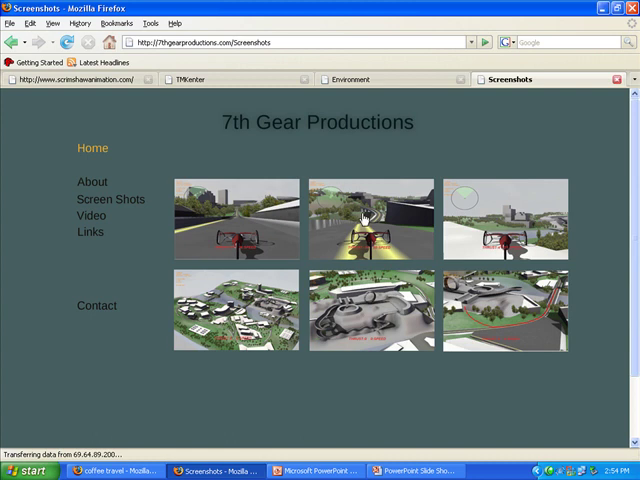
{"action": "left_click", "coordinate": [372, 218]}
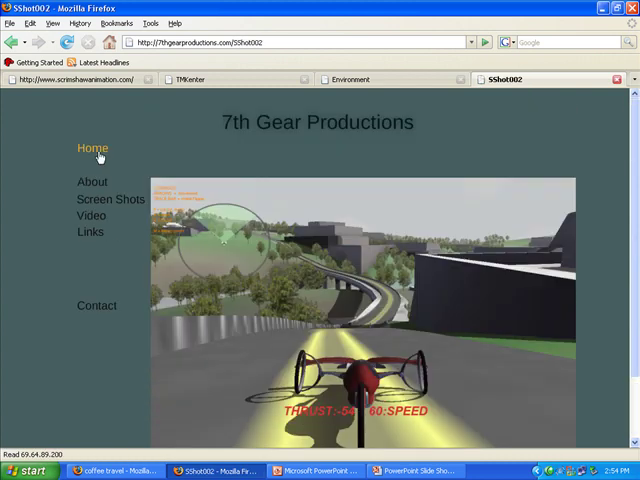
{"action": "left_click", "coordinate": [92, 148]}
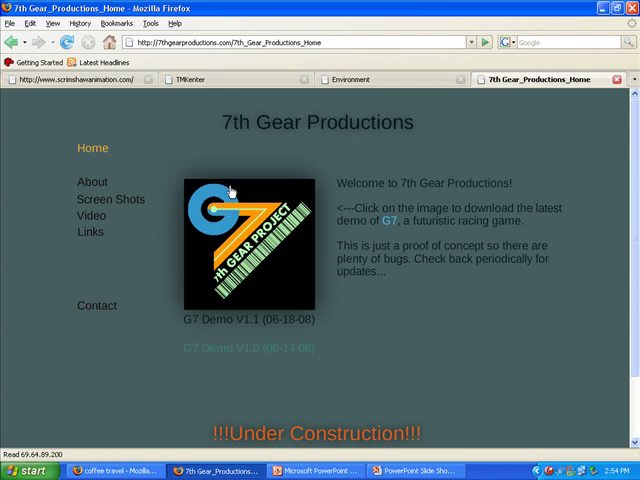